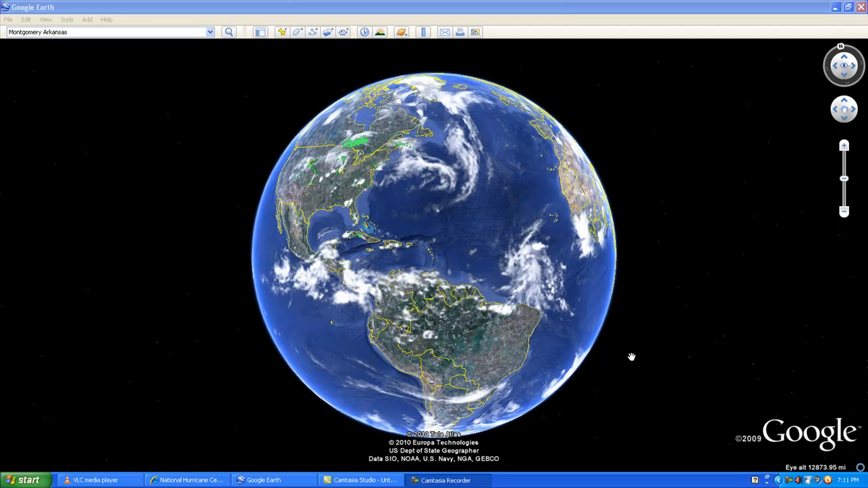
mouse_move(623, 347)
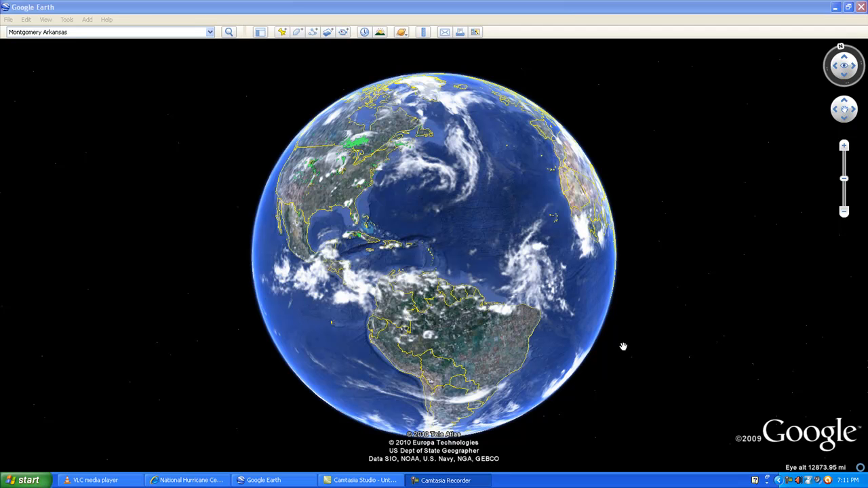
mouse_move(580, 336)
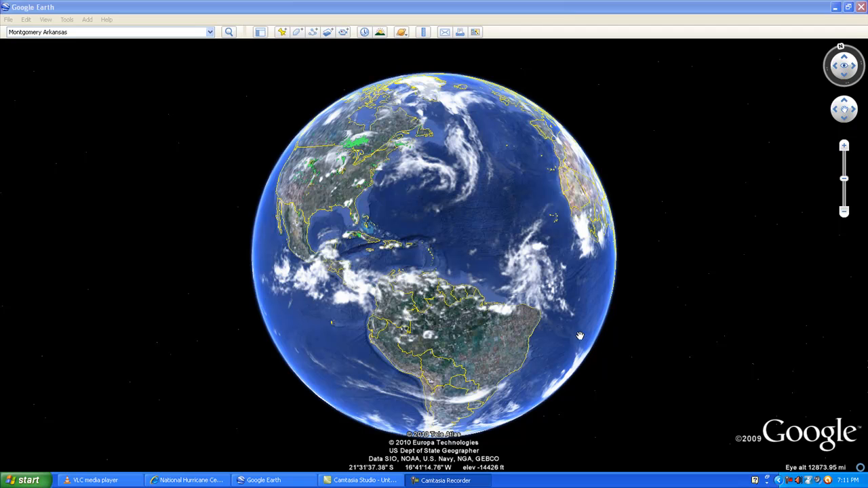
mouse_move(532, 292)
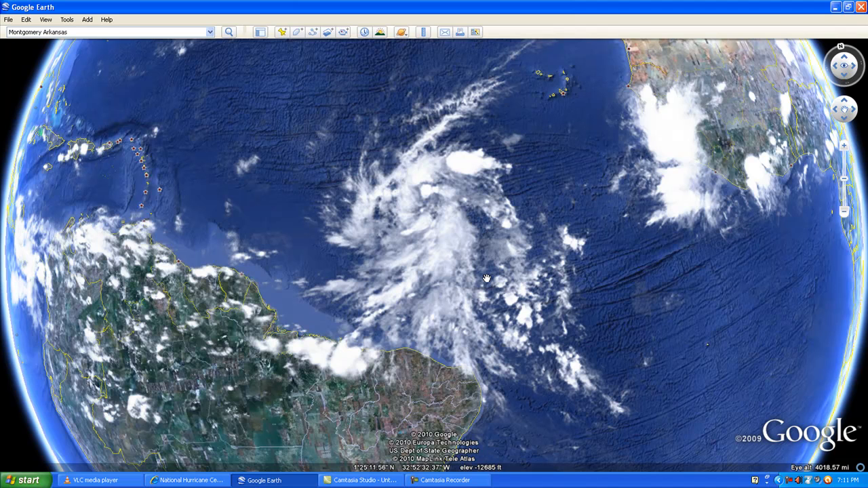
mouse_move(448, 354)
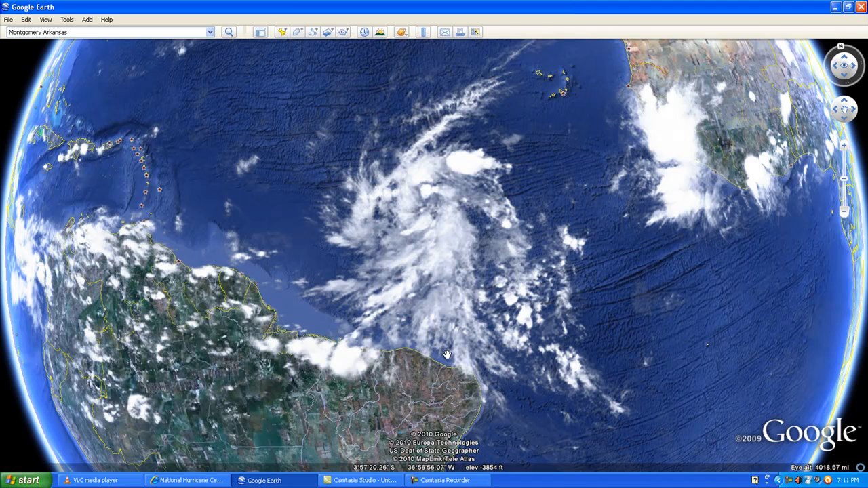
mouse_move(433, 352)
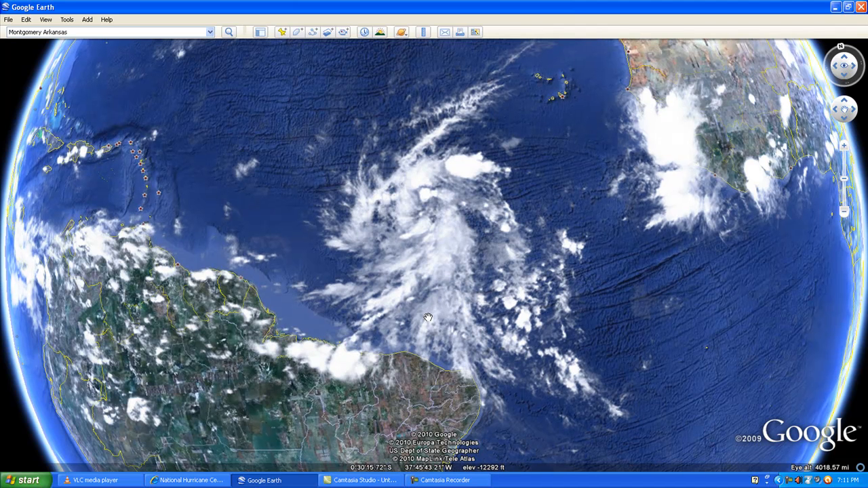
mouse_move(284, 439)
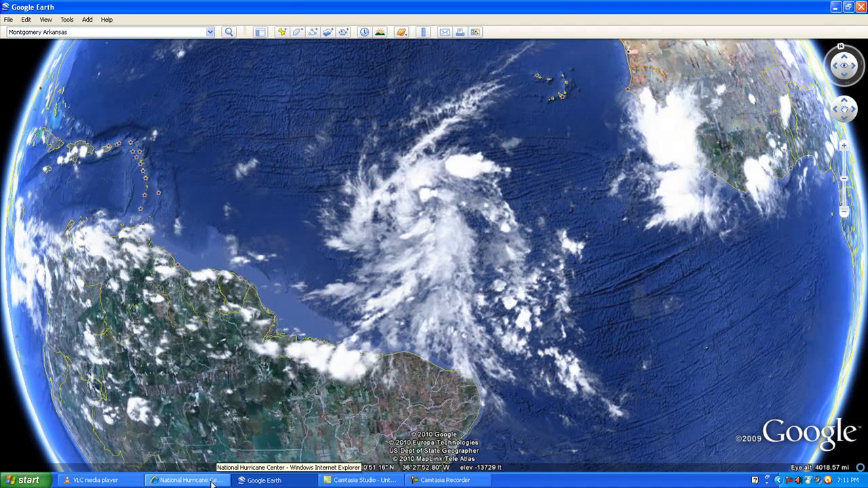
Step: View the NHC Atlantic outlook with its high-chance area, then return to the Eastern Pacific outlook
click(187, 480)
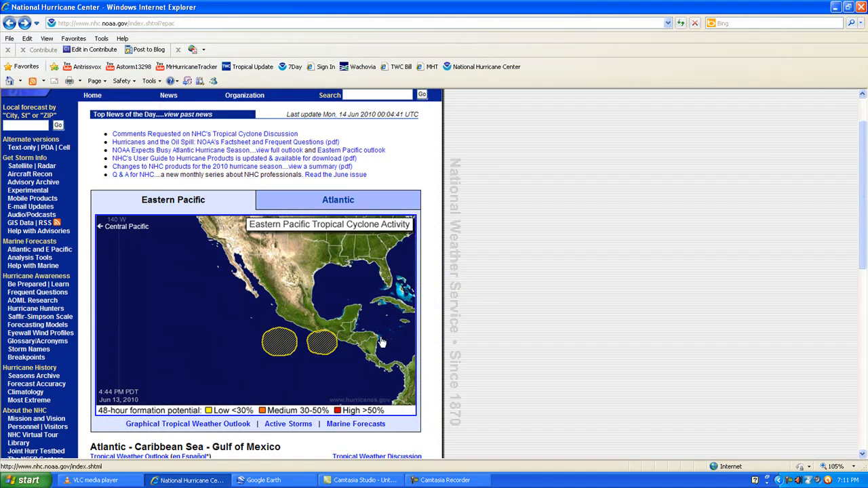
click(338, 199)
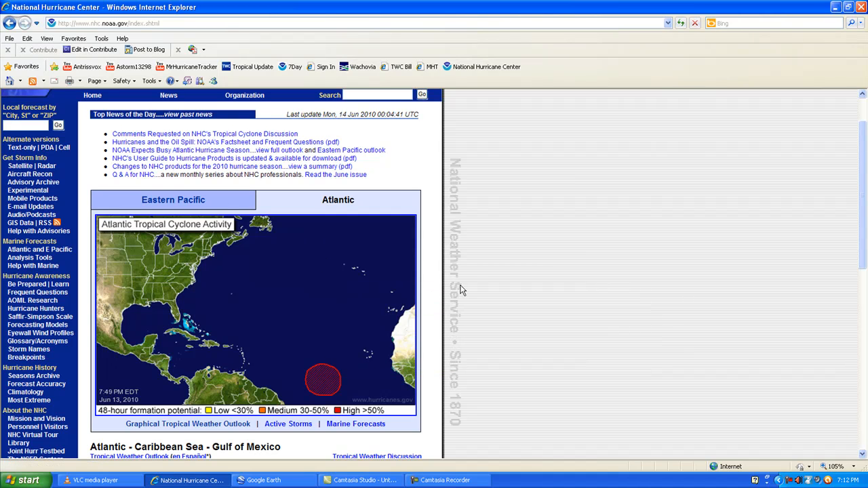
mouse_move(478, 293)
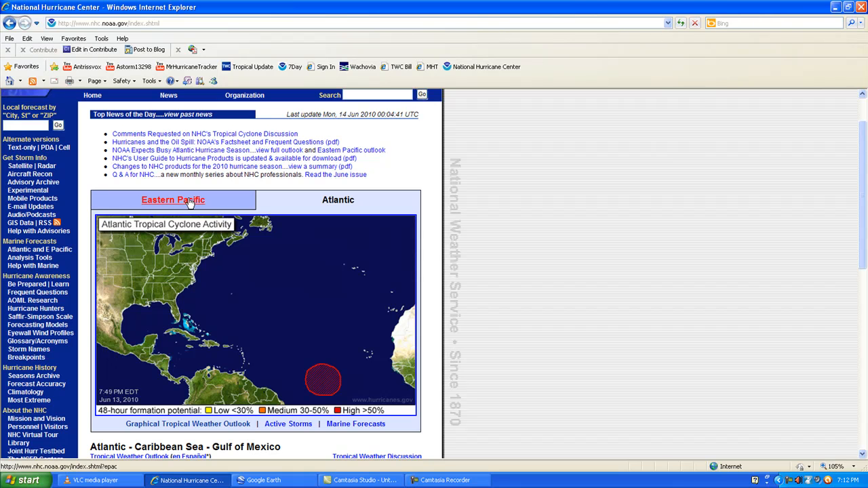
click(172, 199)
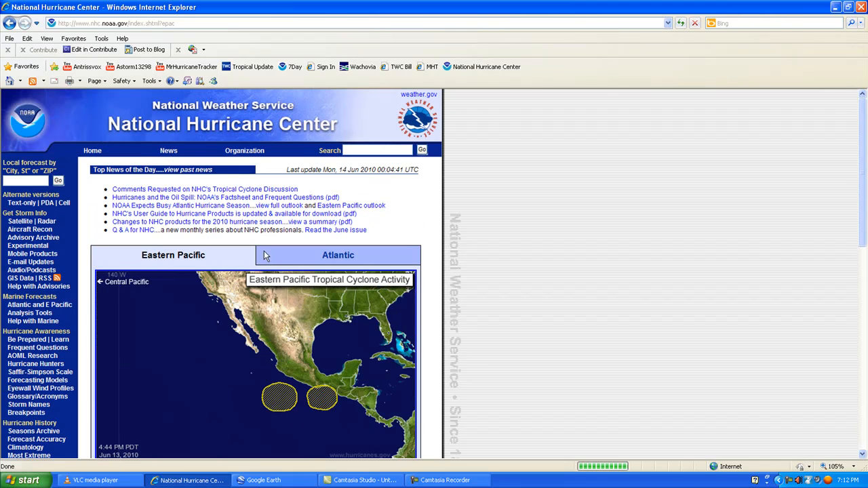
Step: Show the Eastern Pacific clouds off Central America on the globe, then return to the NHC page
click(263, 480)
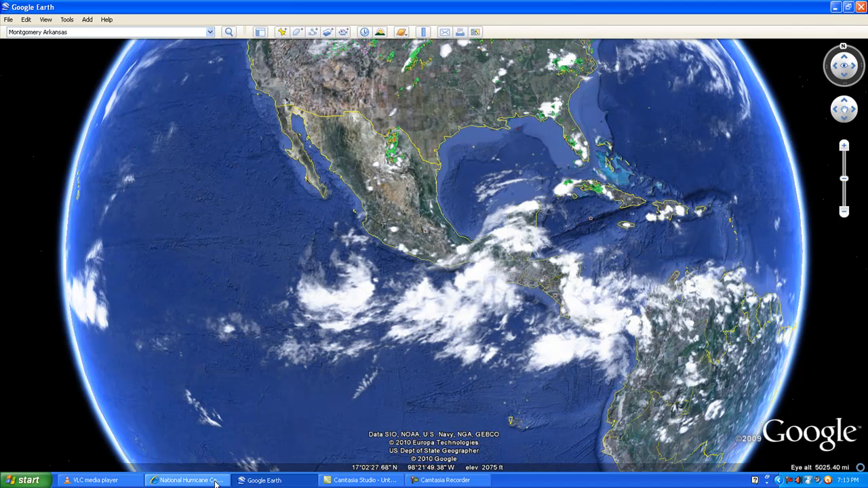
click(187, 480)
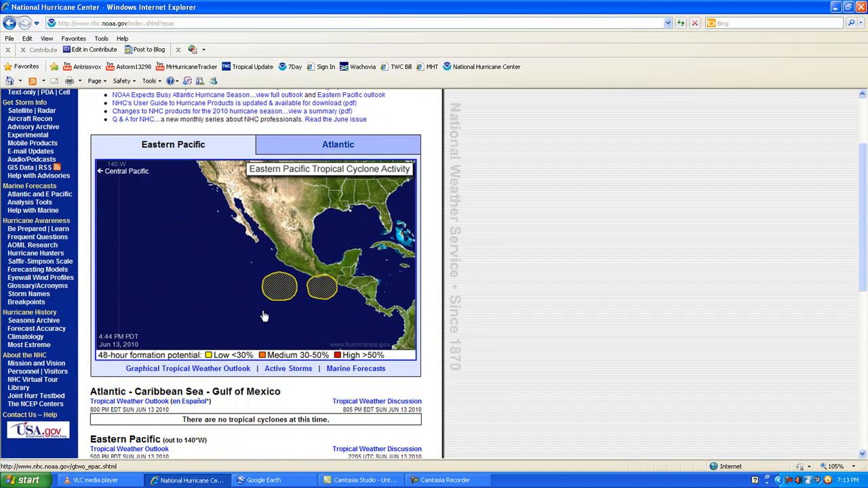
mouse_move(278, 287)
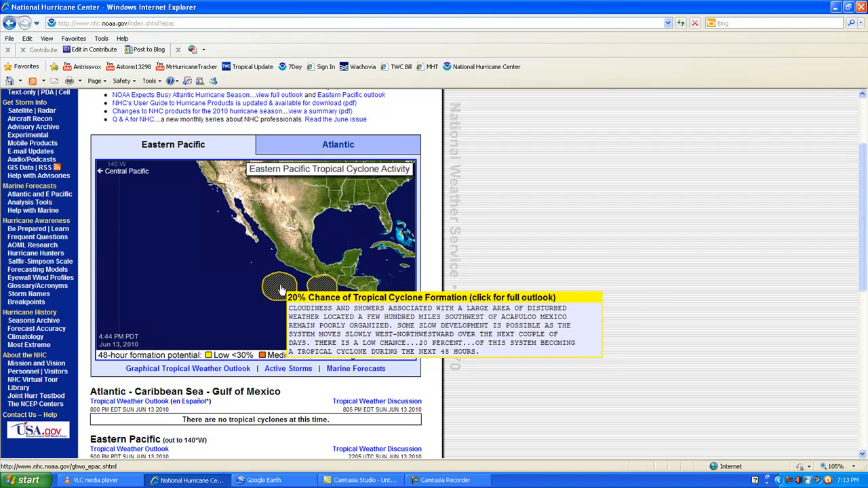
mouse_move(323, 288)
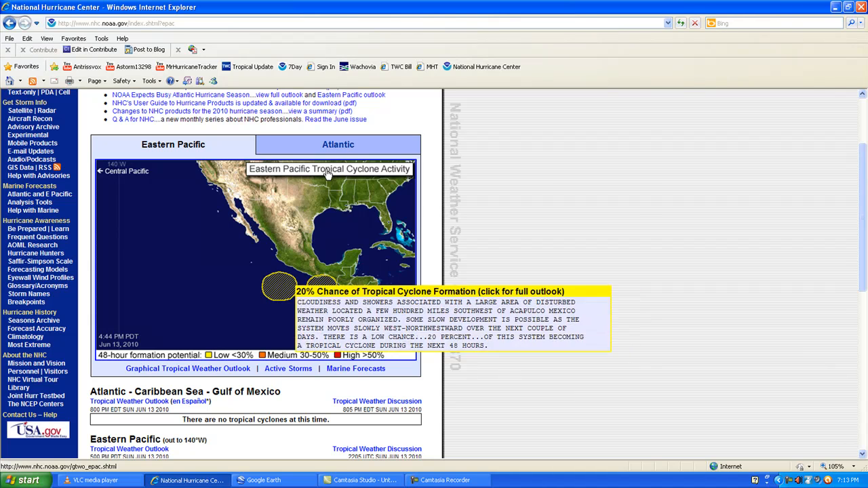
Step: Return to the Google Earth globe after reading the 20% formation chance southwest of Acapulco
click(263, 480)
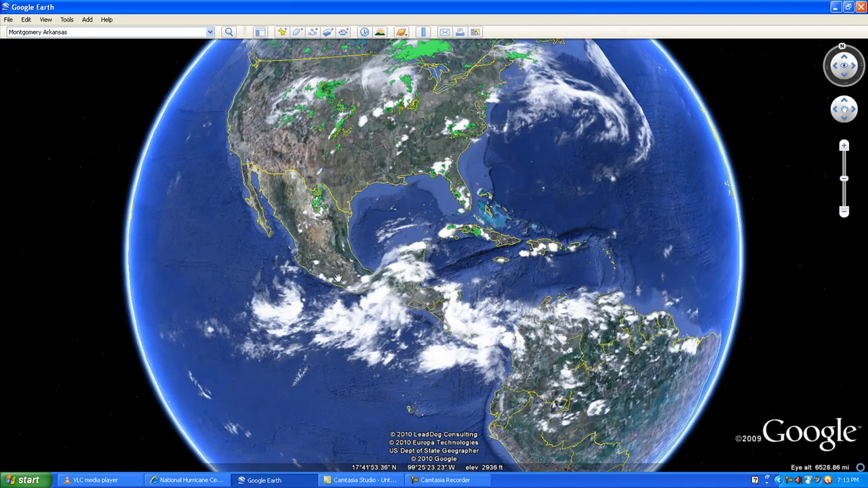
Step: Swing the globe east and zoom on the cloud cluster between South America and West Africa
drag(336, 278, 295, 231)
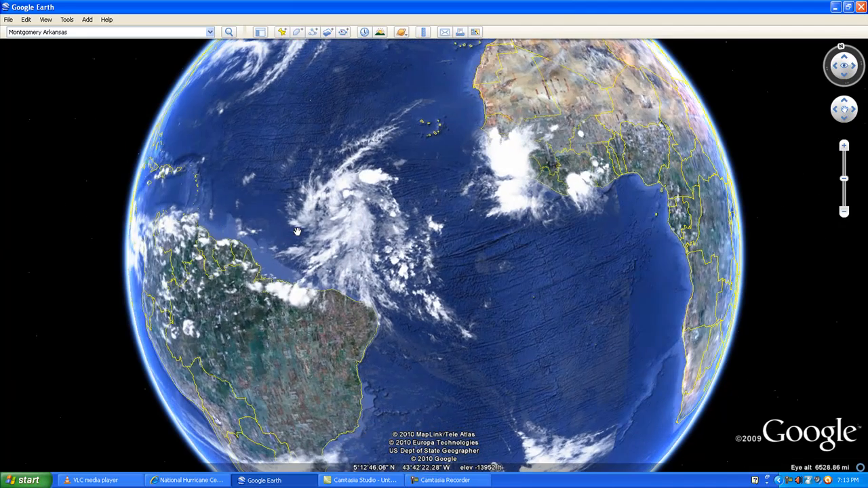
drag(295, 232, 369, 244)
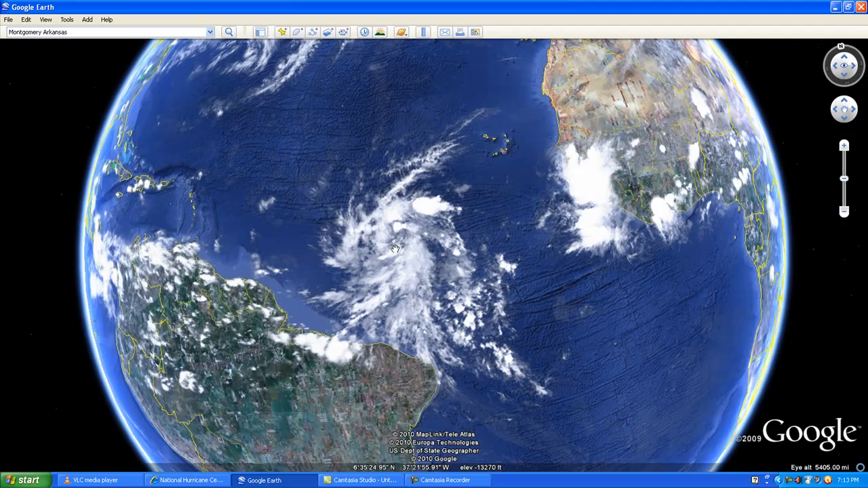
drag(396, 248, 499, 234)
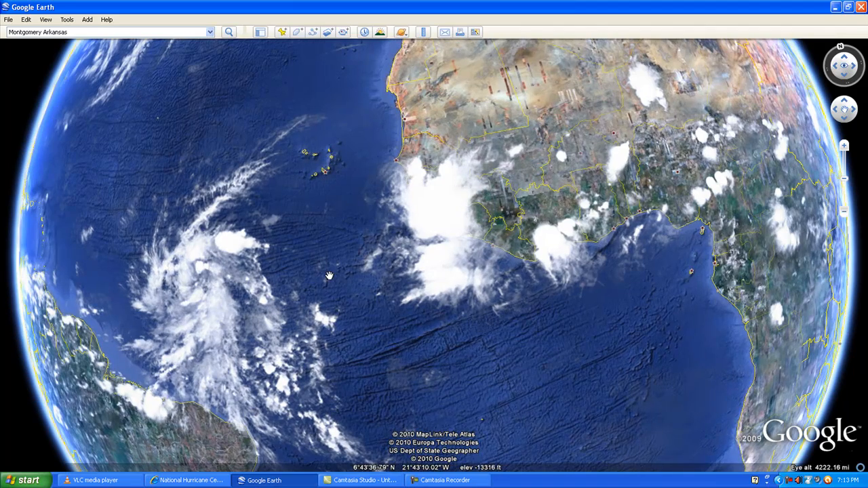
scroll(down, 3)
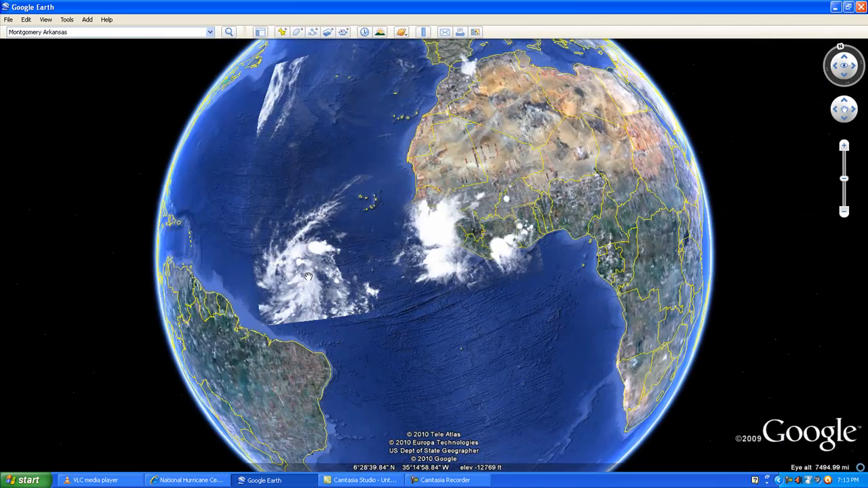
scroll(up, 3)
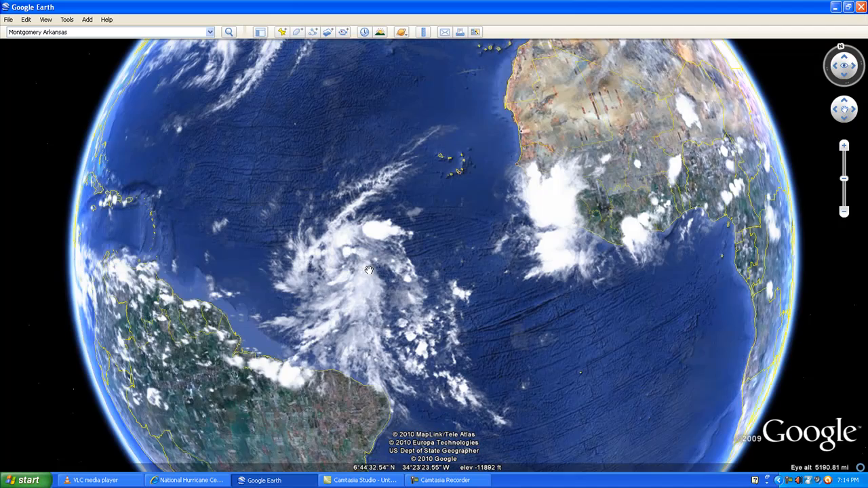